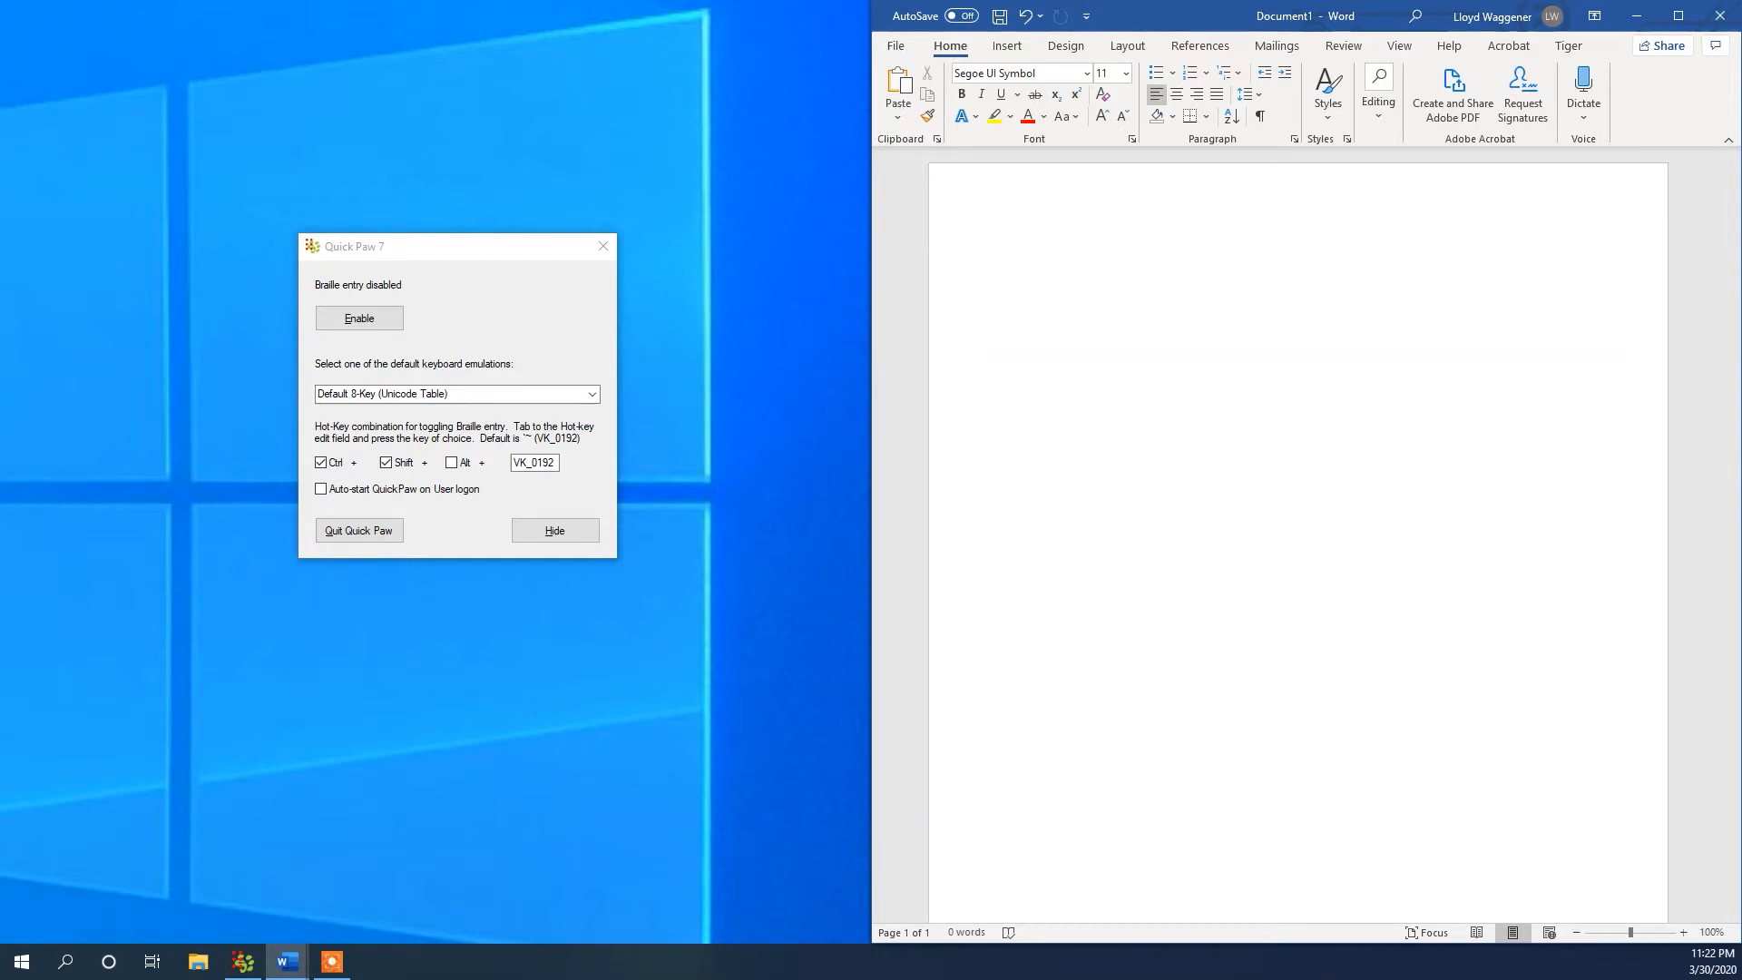
- Set the blank document's font to Segoe UI Symbol at 29 points
click(1016, 258)
text(29)
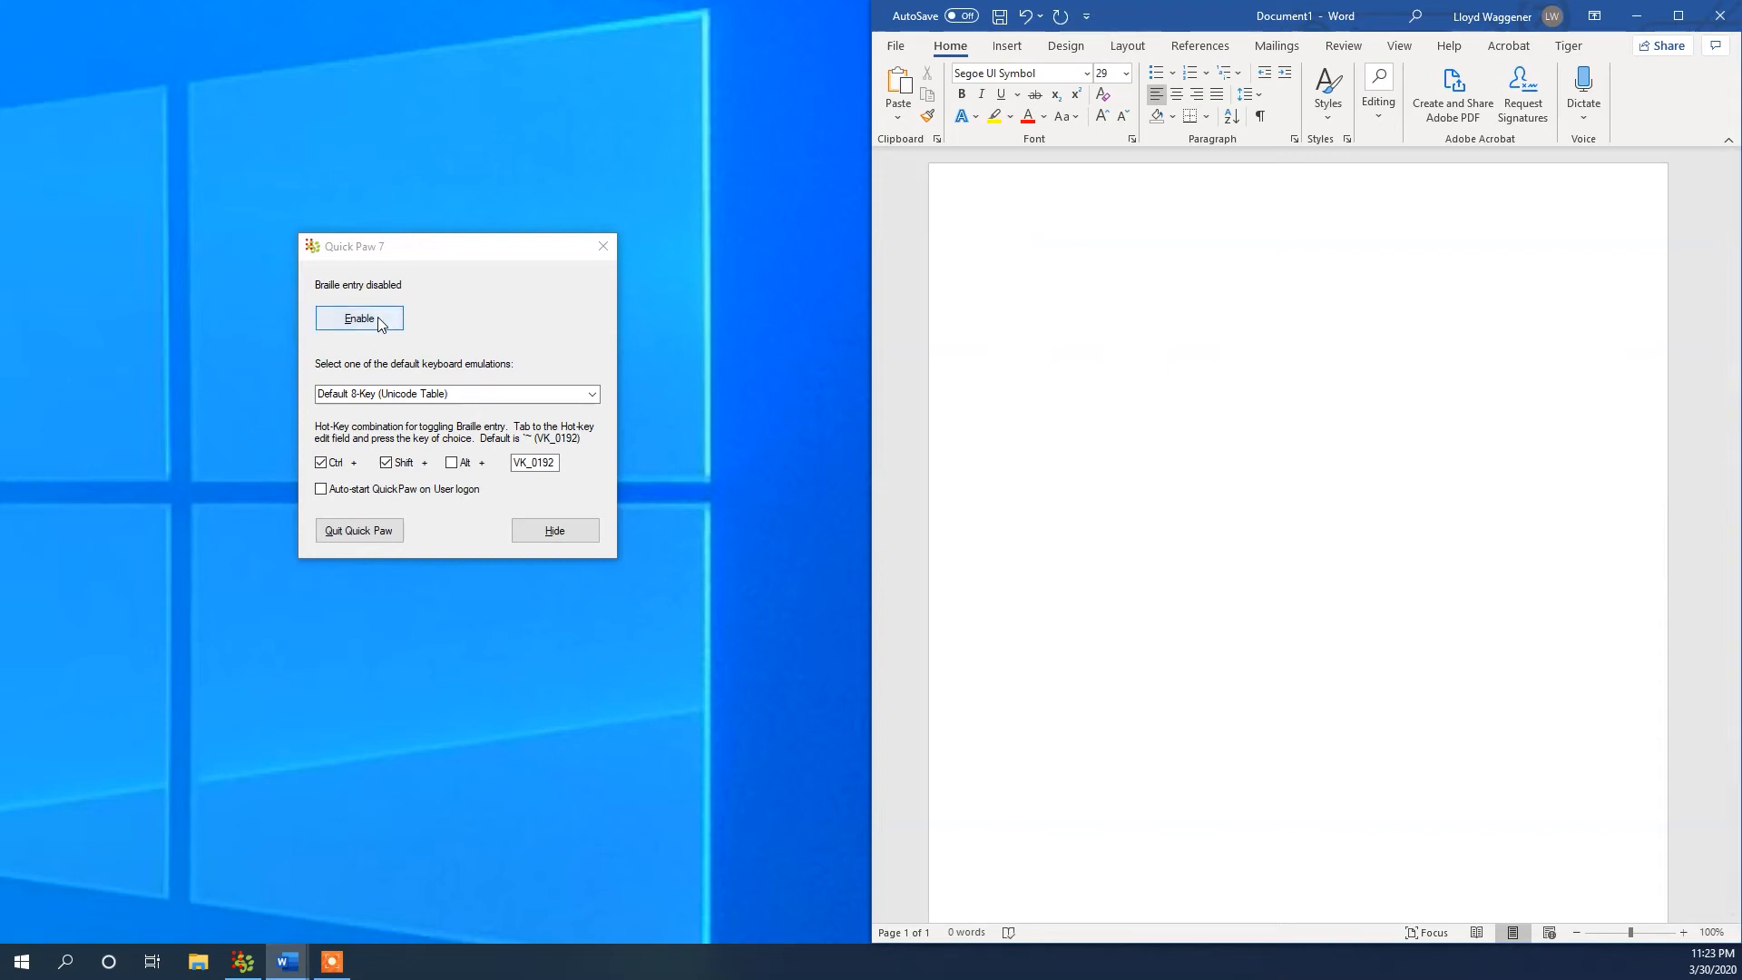
- Enable braille entry, key in braille dots spelling 'hello', then disable entry again
click(359, 318)
text(⠓⠑⠇⠇⠕)
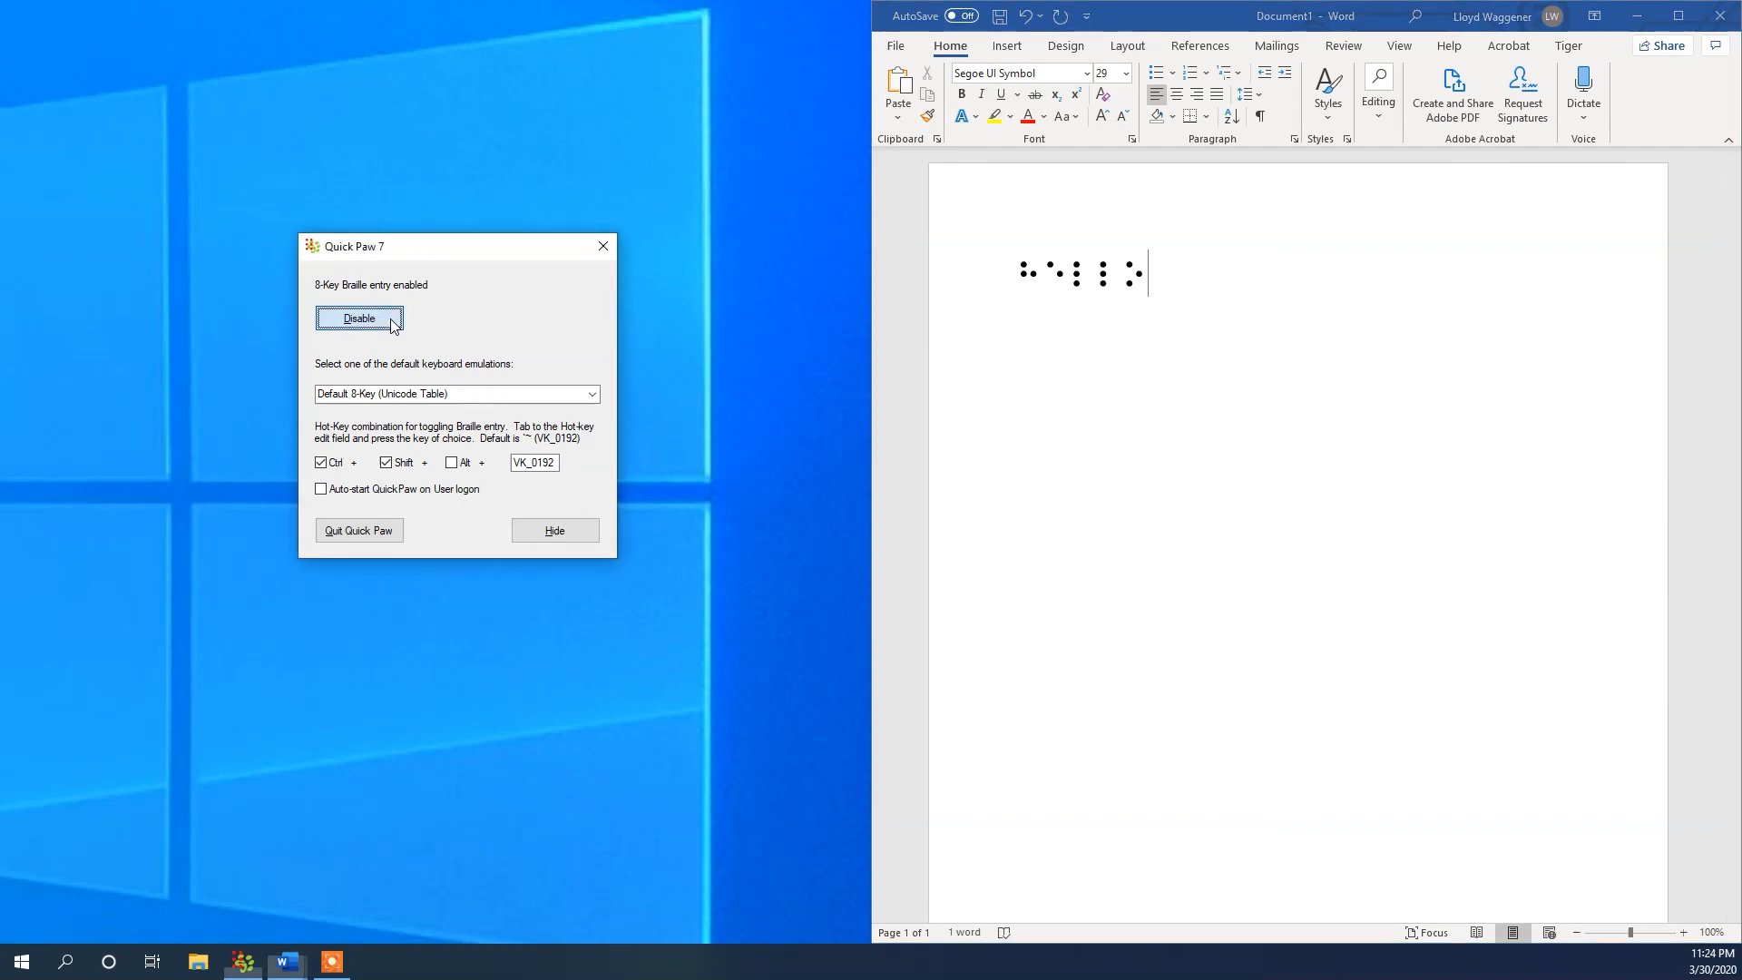
click(360, 318)
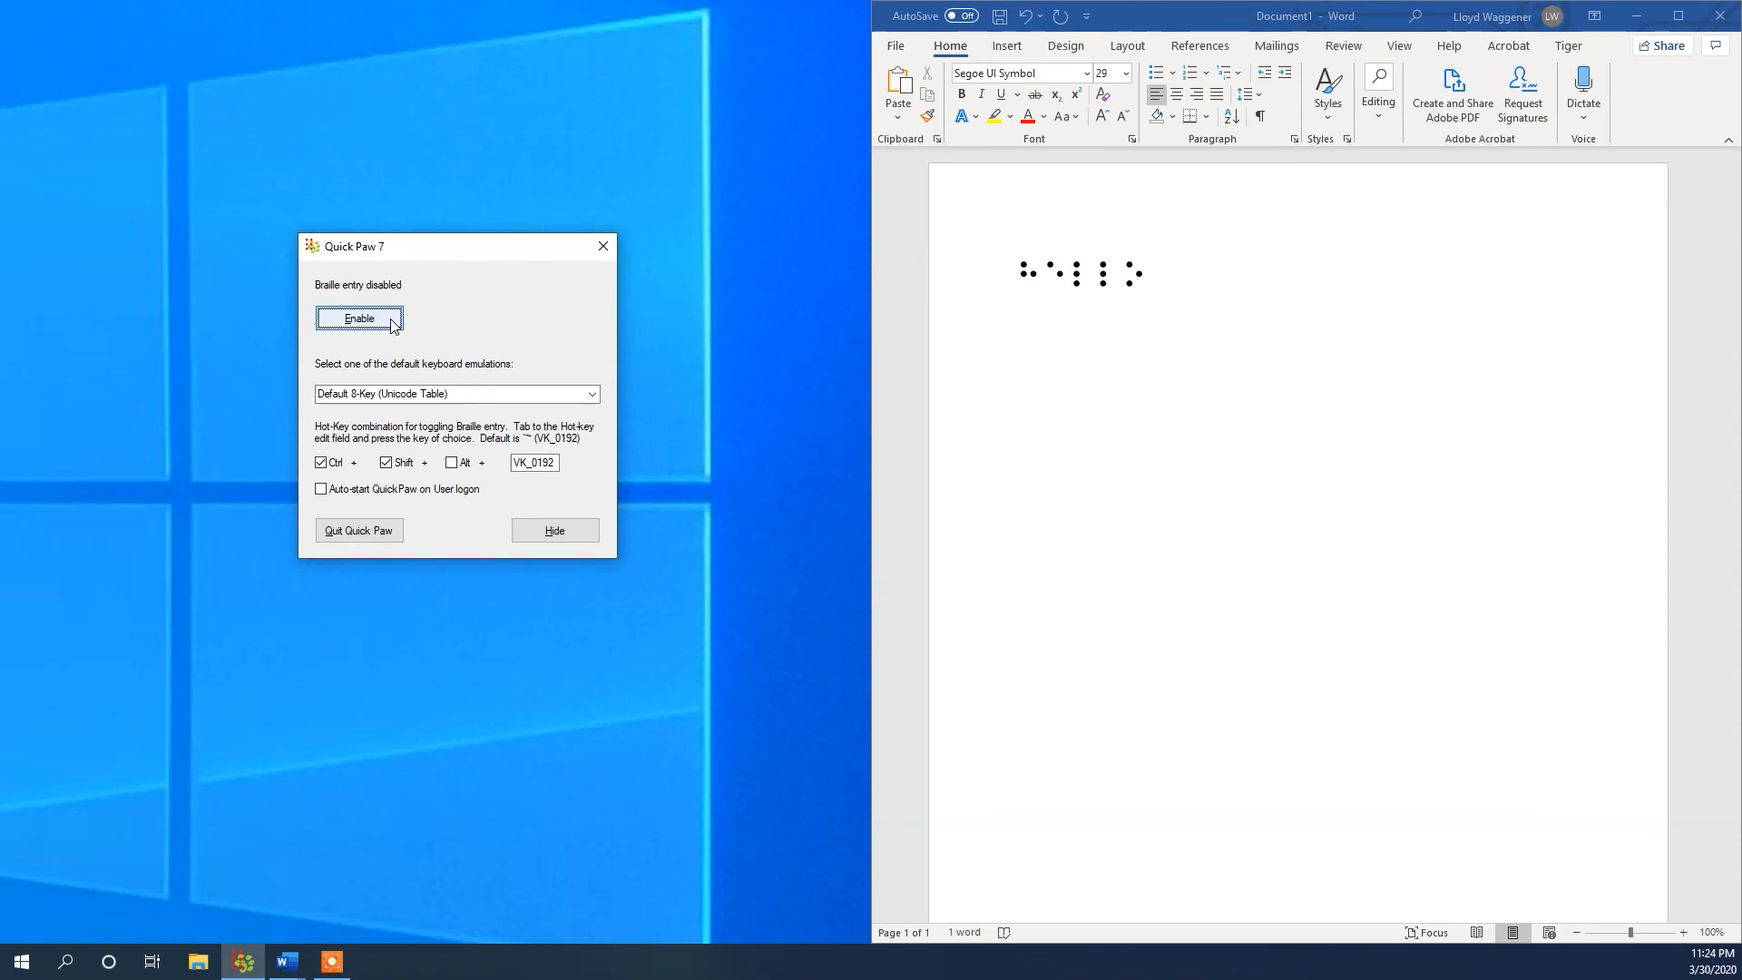